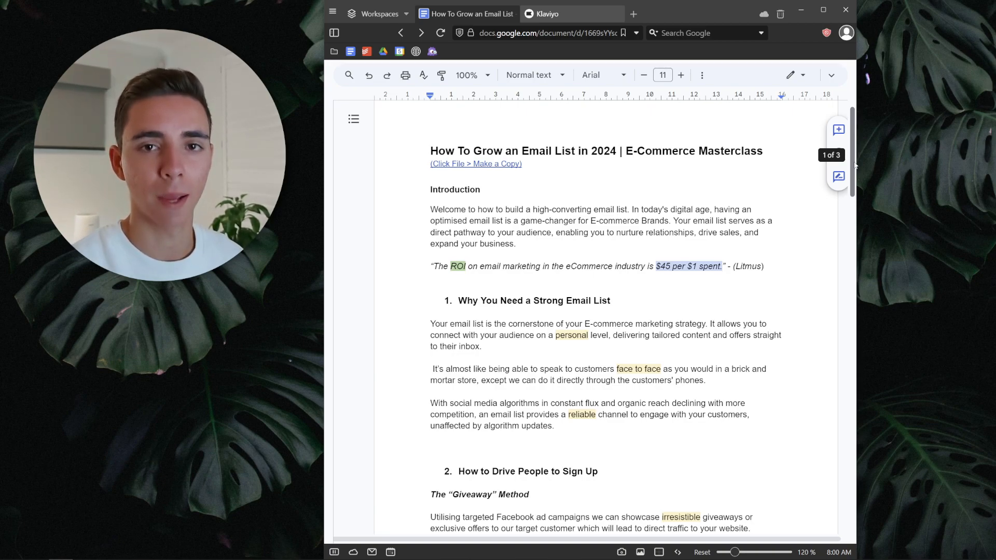
# Scroll the guide down to the giveaway content ideas and the 'How To Collect The Emails' heading.
pyautogui.scroll(-3)
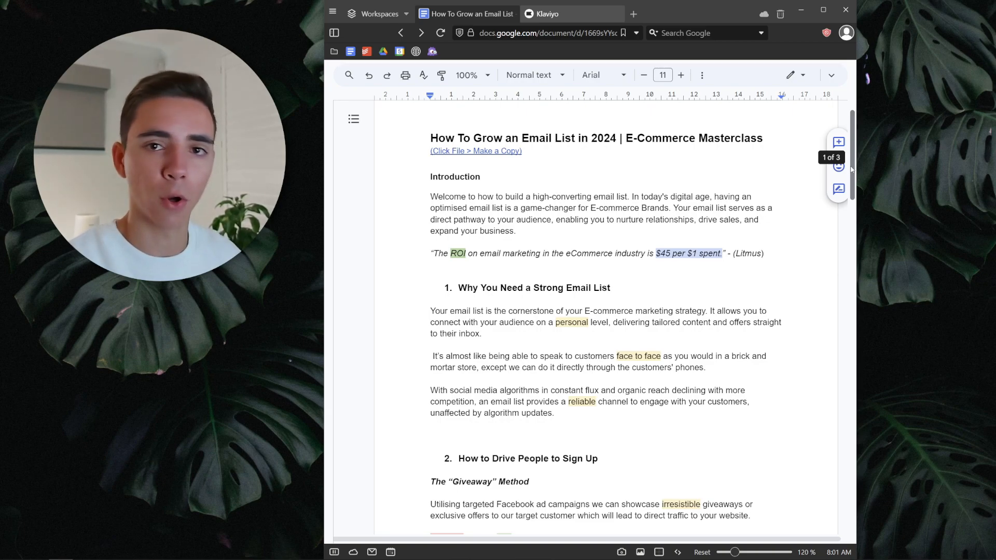
pyautogui.scroll(-3)
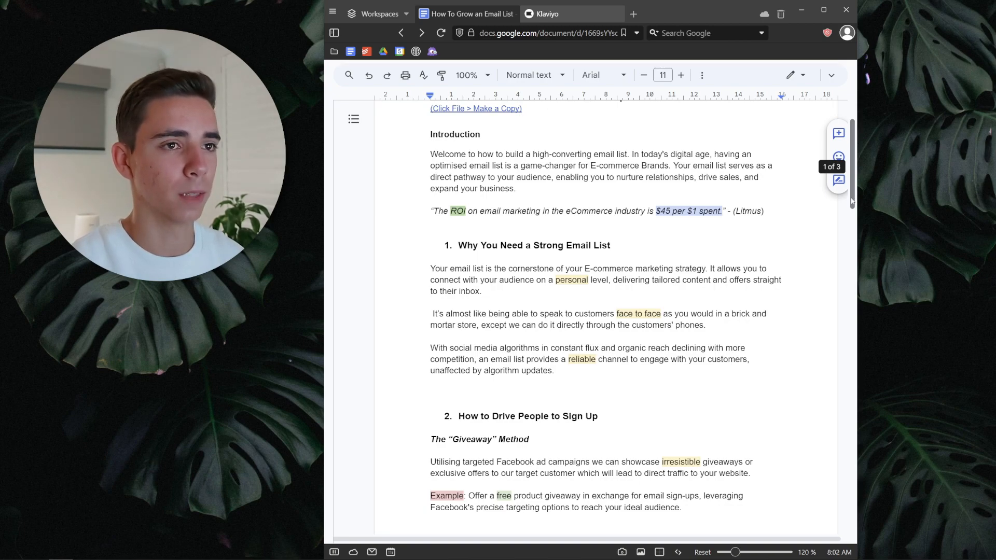
pyautogui.scroll(-3)
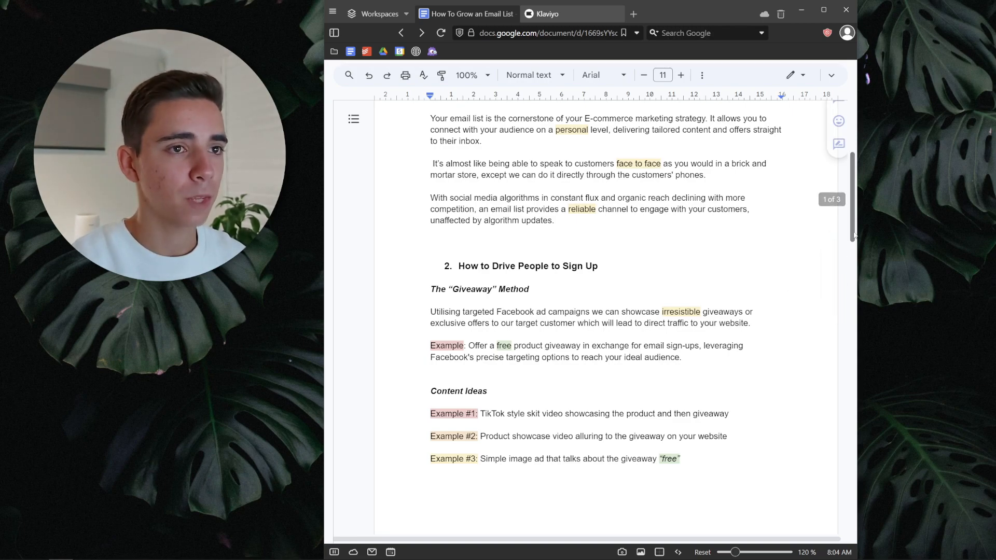
pyautogui.scroll(-3)
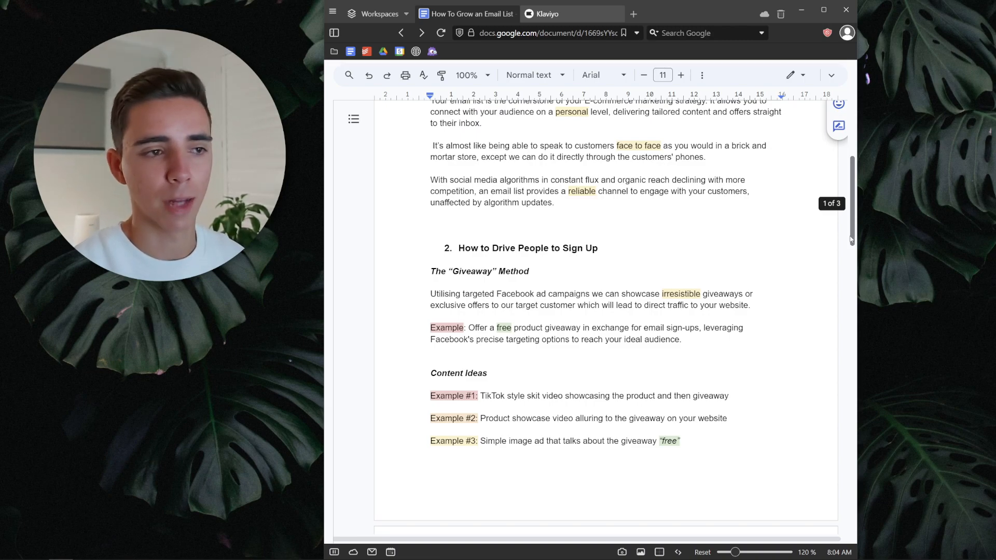
pyautogui.scroll(-3)
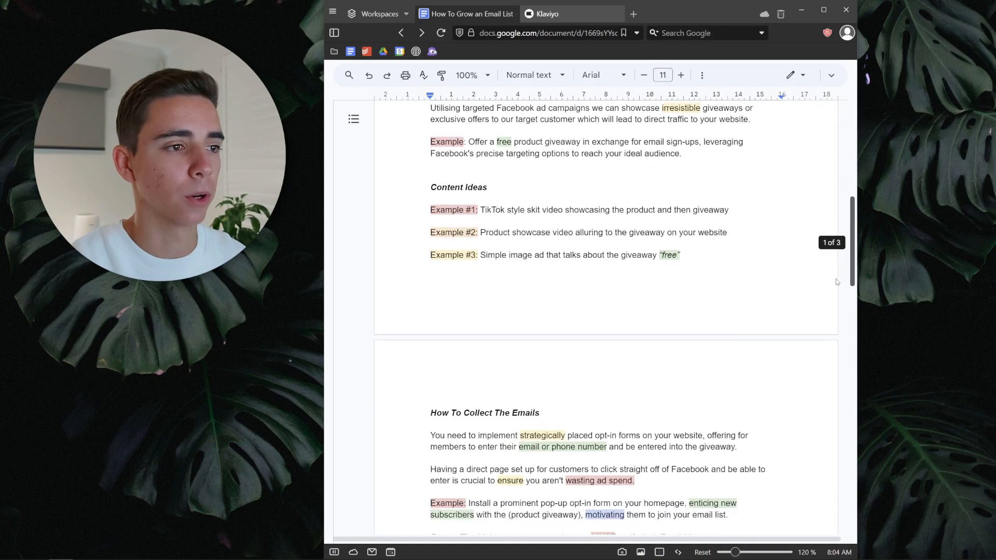
# Scroll through the email-collection section to '3. Welcoming New Subscribers to Your Brand'.
pyautogui.scroll(-3)
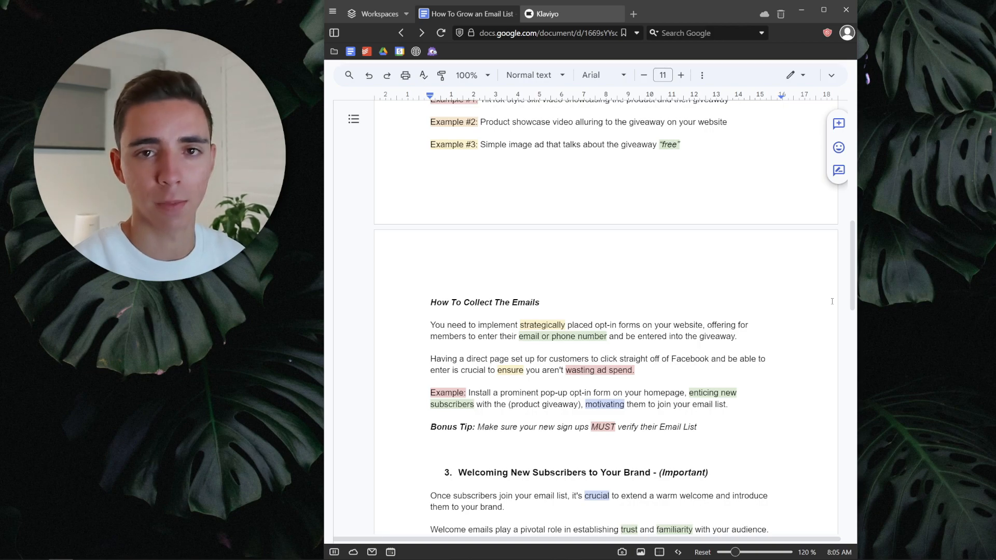
pyautogui.scroll(-3)
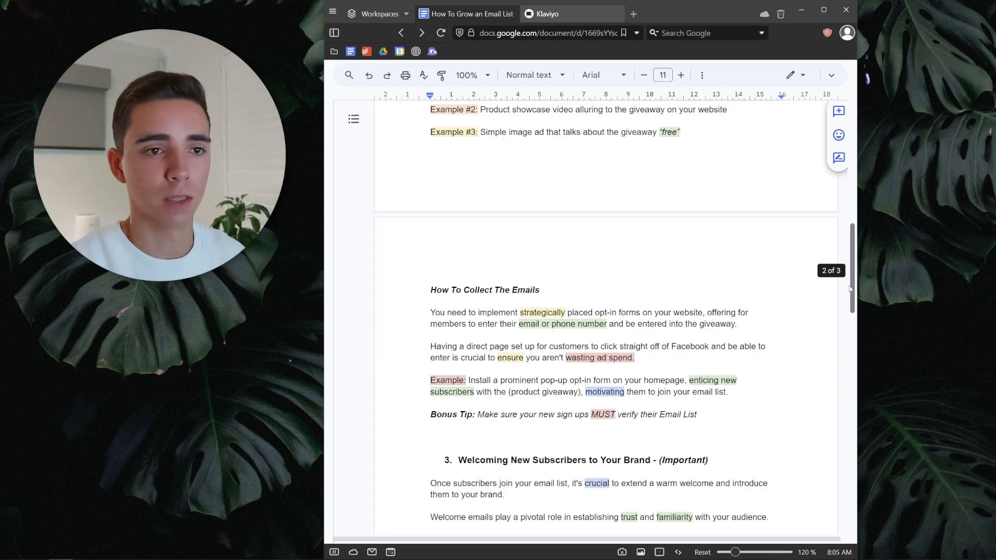
pyautogui.scroll(-3)
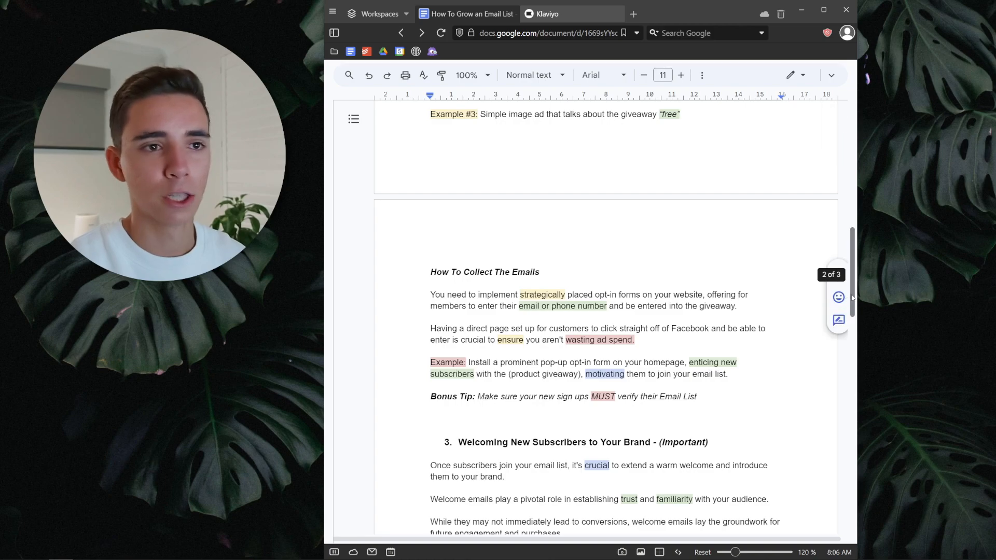
pyautogui.scroll(-3)
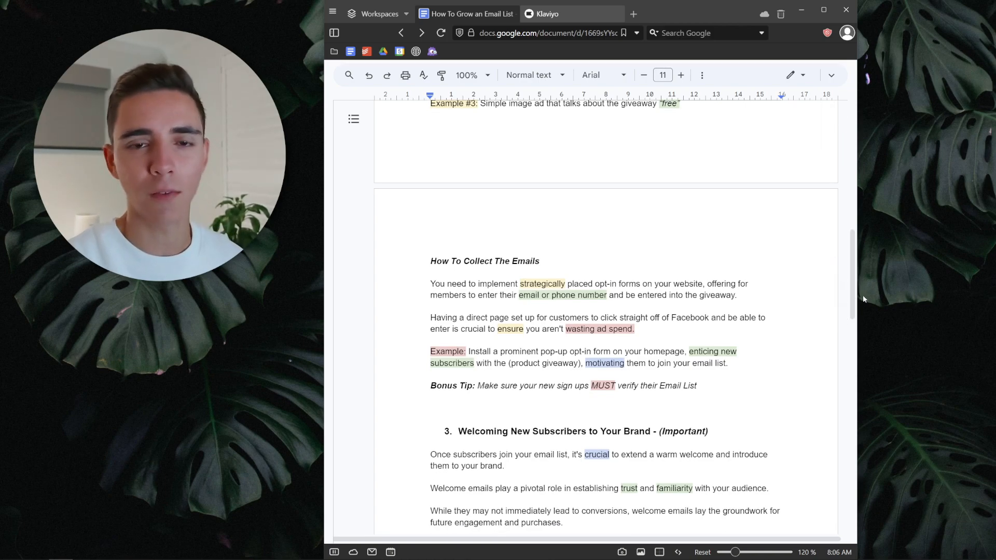
pyautogui.scroll(-3)
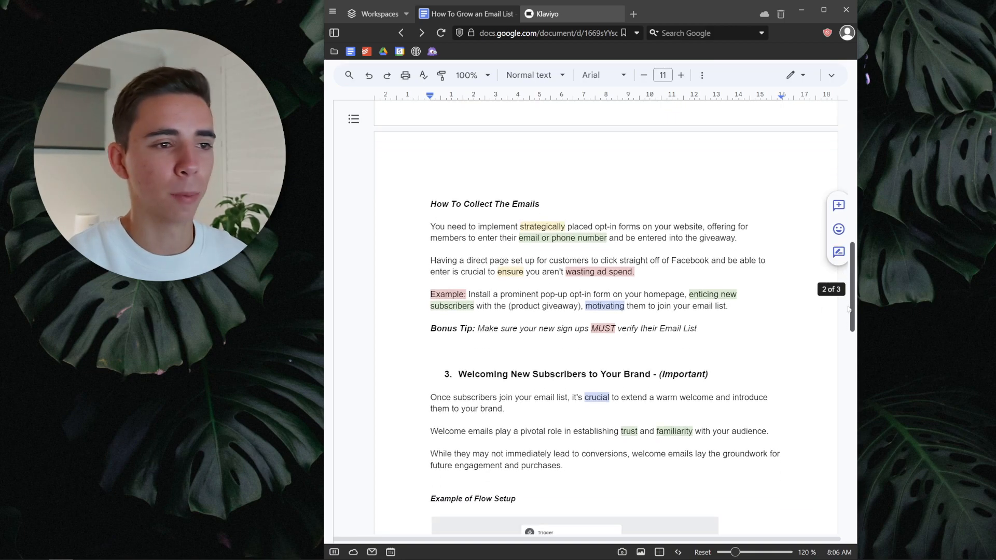
# Scroll slightly to reveal the 'Example of Flow Setup' diagram under section 3.
pyautogui.scroll(-3)
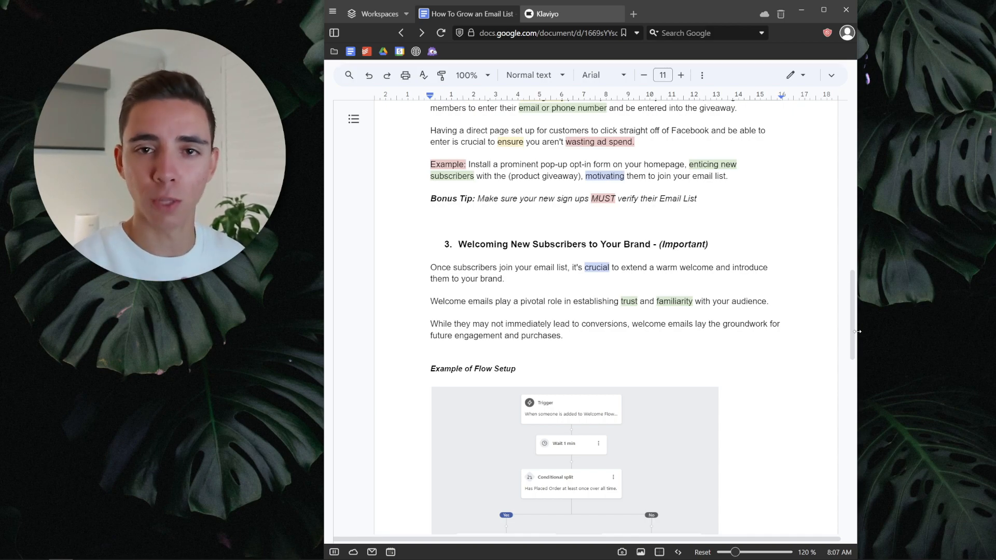
# Switch to the Klaviyo Welcome Flow and scroll its canvas from the conditional split to the End node.
pyautogui.click(545, 14)
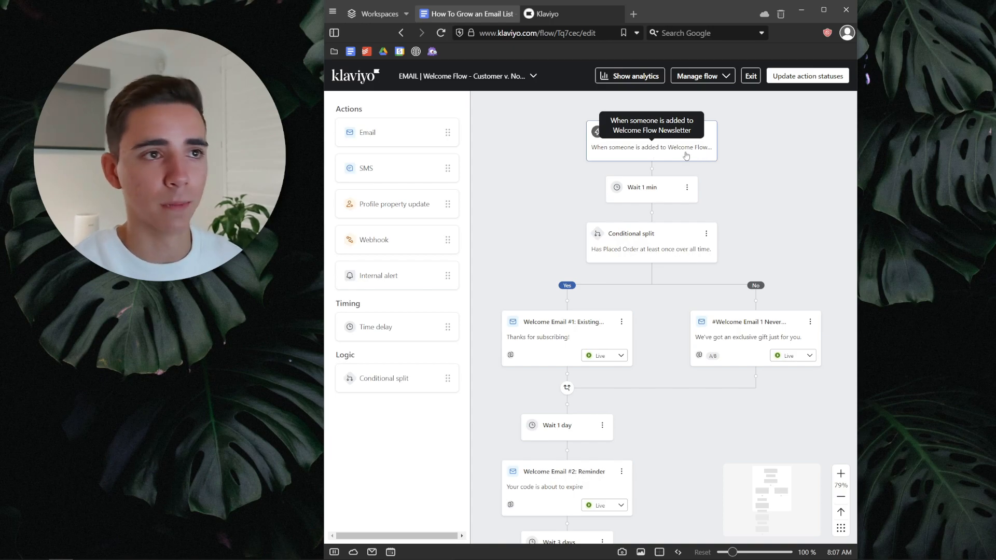
pyautogui.moveTo(764, 171)
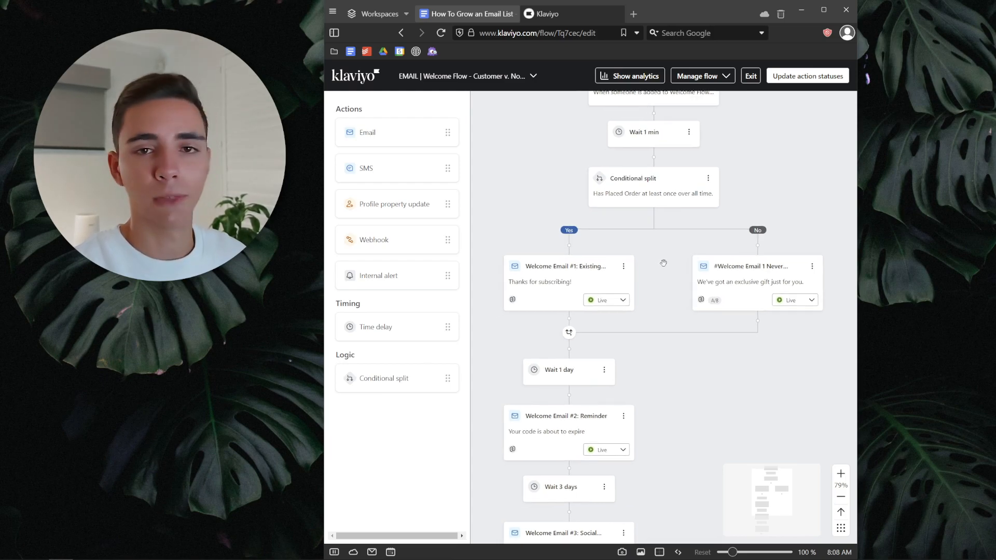
pyautogui.moveTo(645, 267)
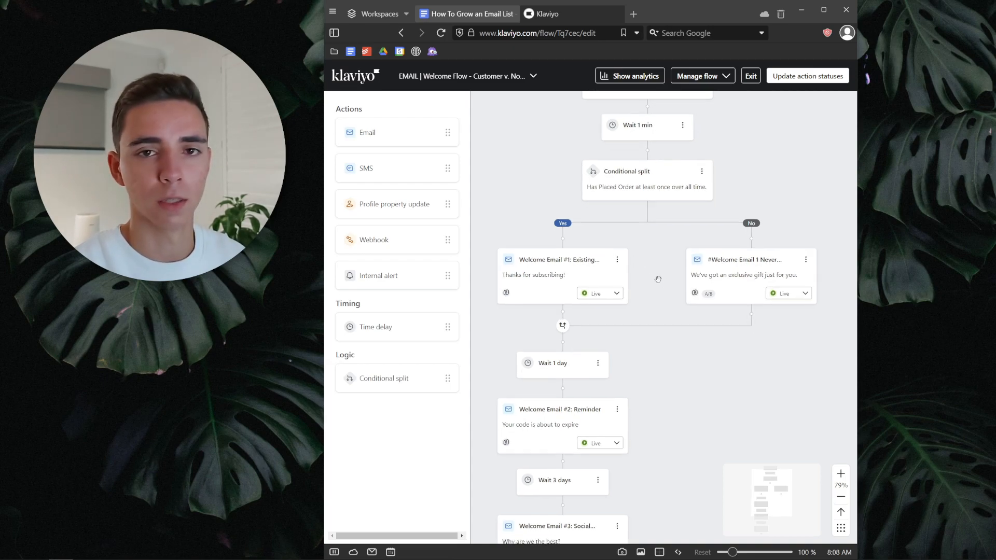
pyautogui.scroll(-3)
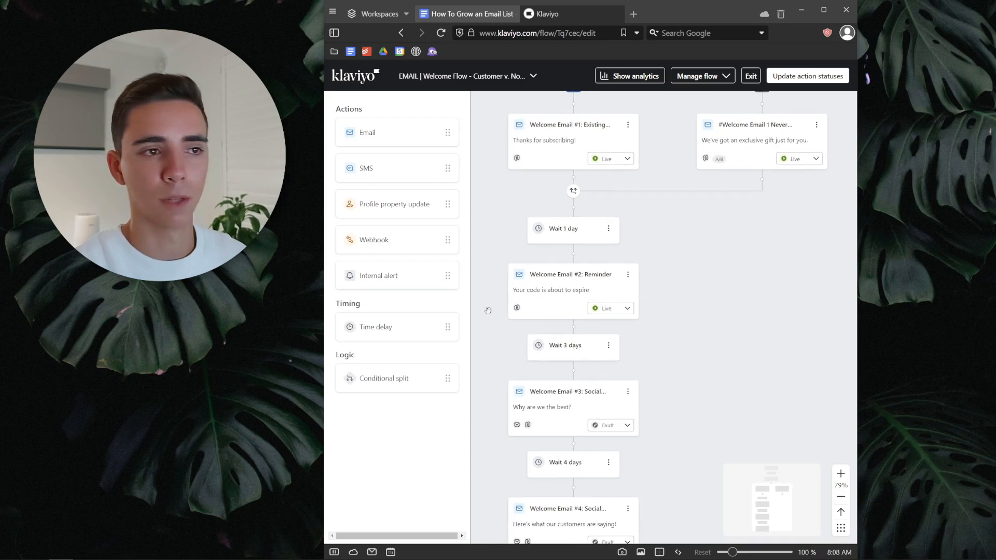
pyautogui.scroll(-3)
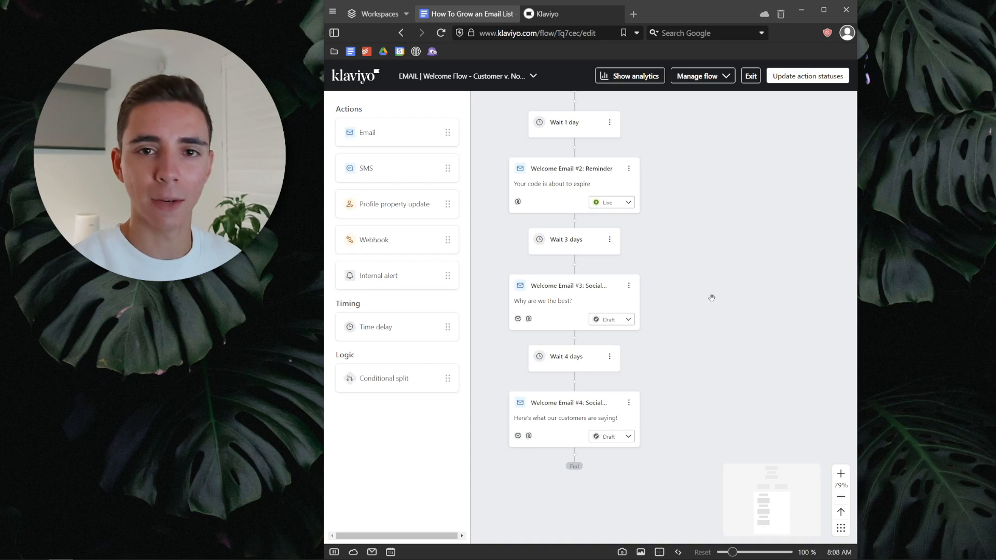
pyautogui.scroll(-3)
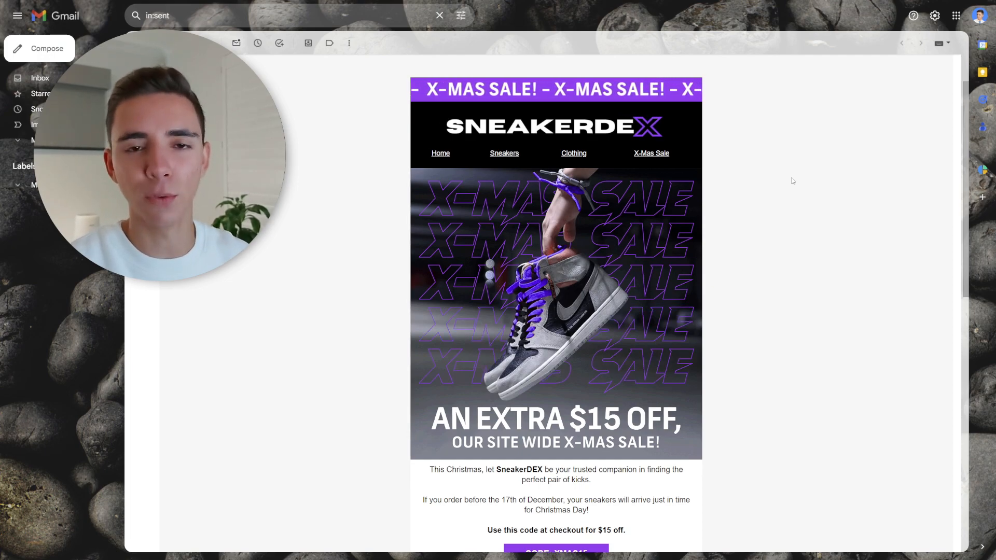
# Scroll the SneakerDEX X-Mas Sale email from the $15-off offer down to the recommended sneakers.
pyautogui.scroll(-3)
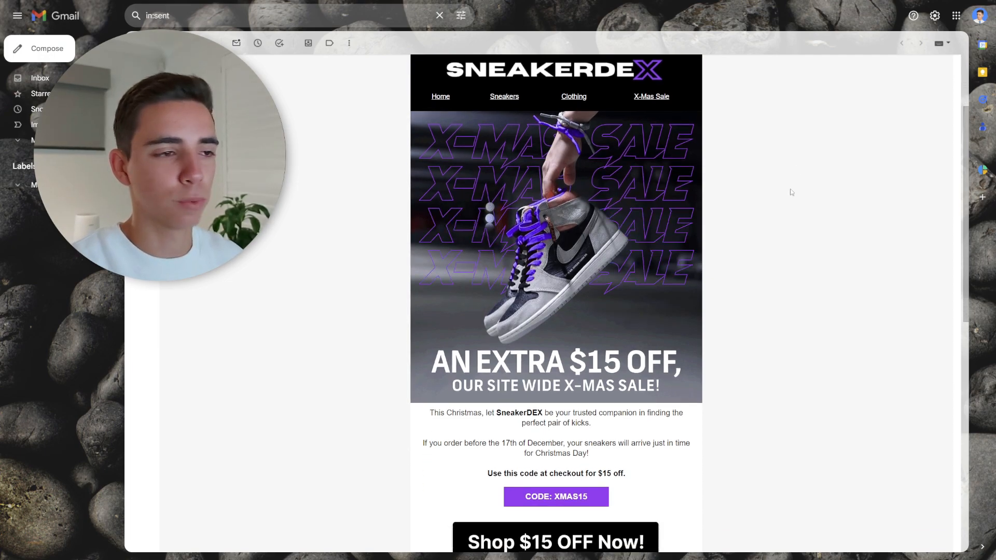
pyautogui.scroll(-3)
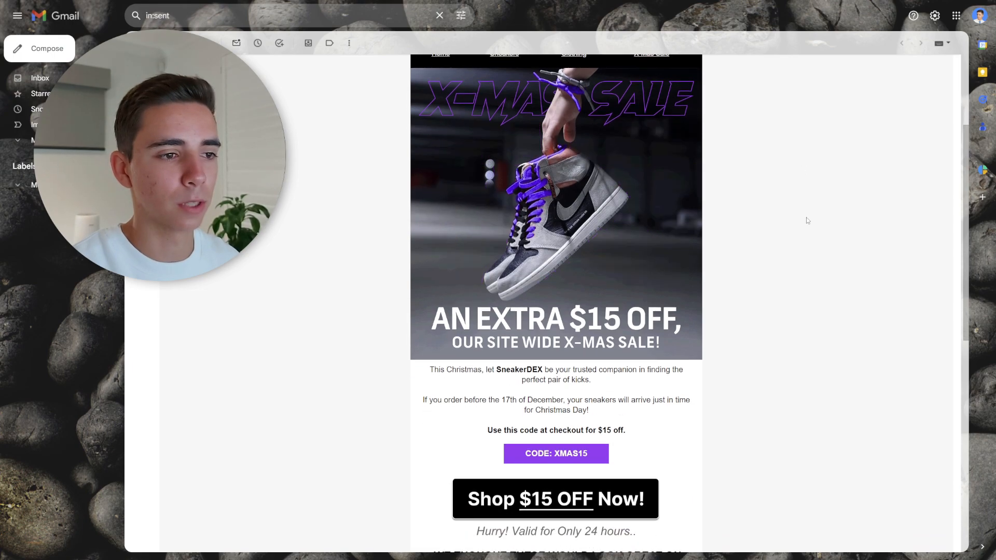
pyautogui.scroll(-3)
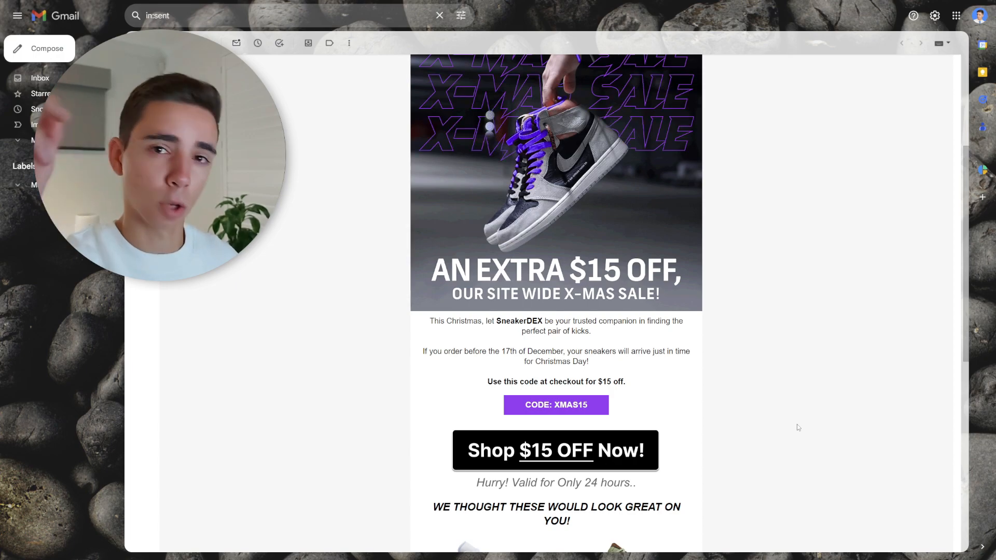
pyautogui.scroll(-3)
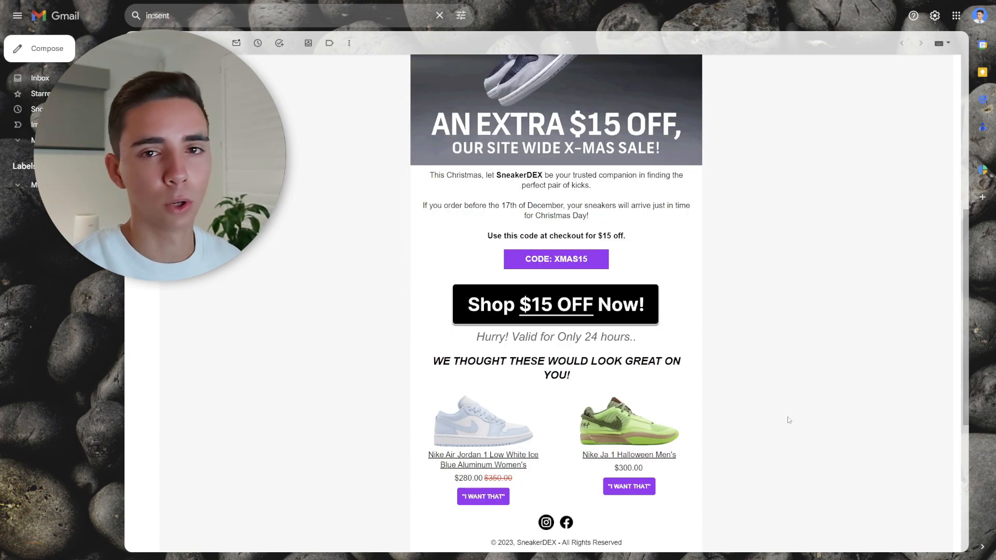
pyautogui.moveTo(520, 378)
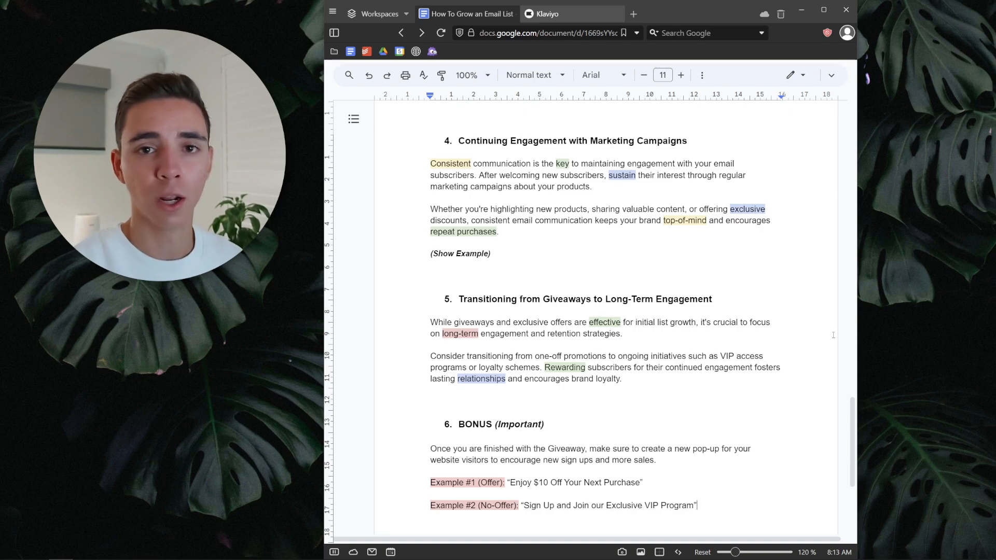
# Scroll the guide to section 6 BONUS showing pop-up Example #1 and Example #2.
pyautogui.scroll(-3)
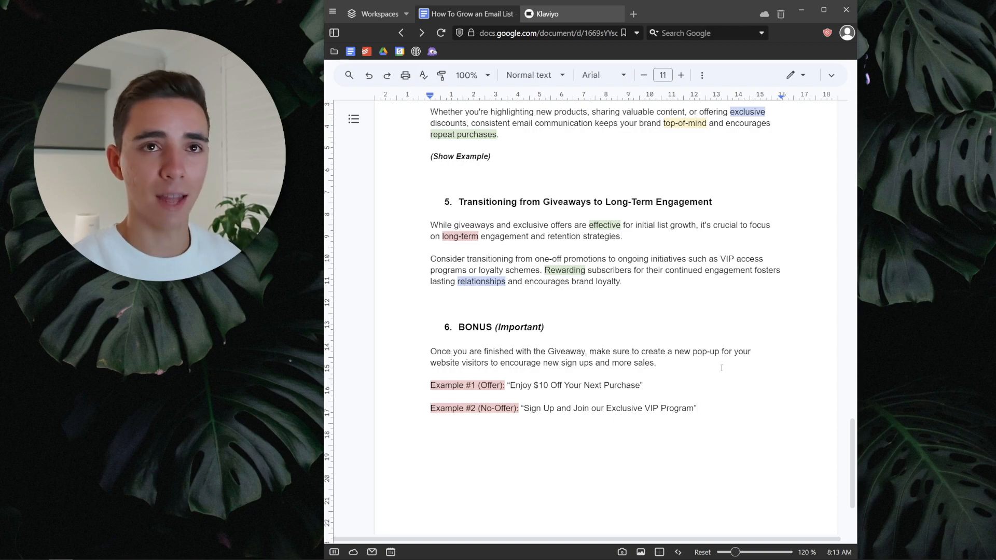
pyautogui.click(698, 408)
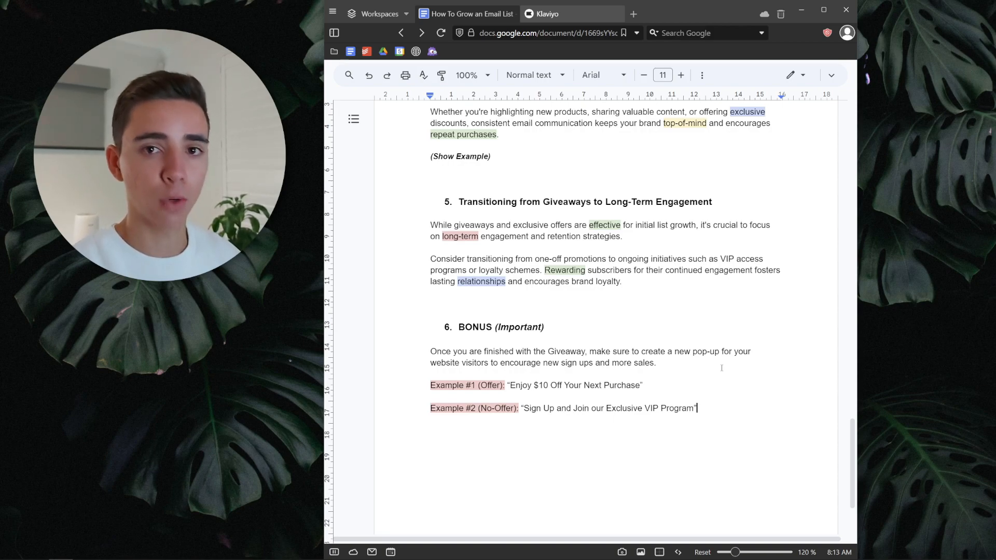